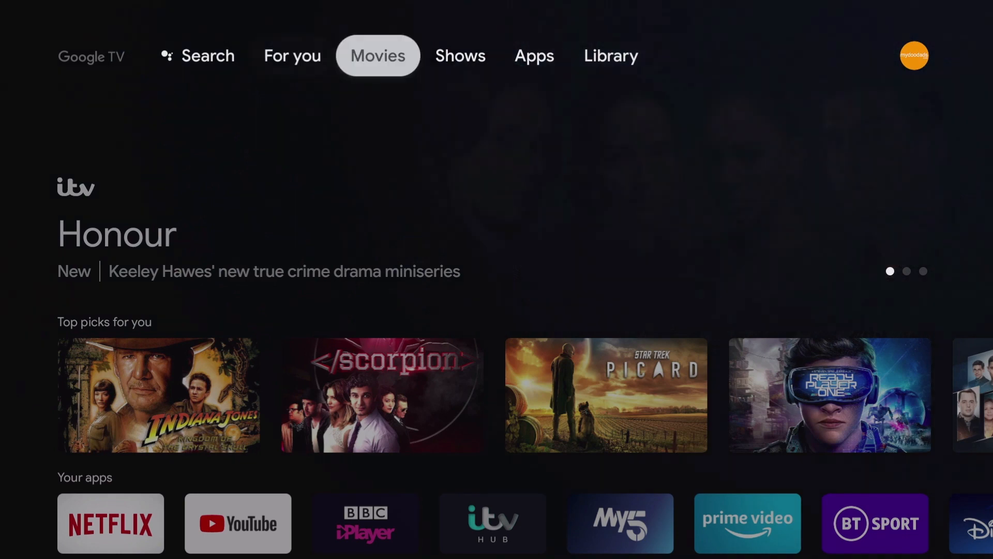
Switch to the Library page and open the account and quick settings panel.
left_click(611, 56)
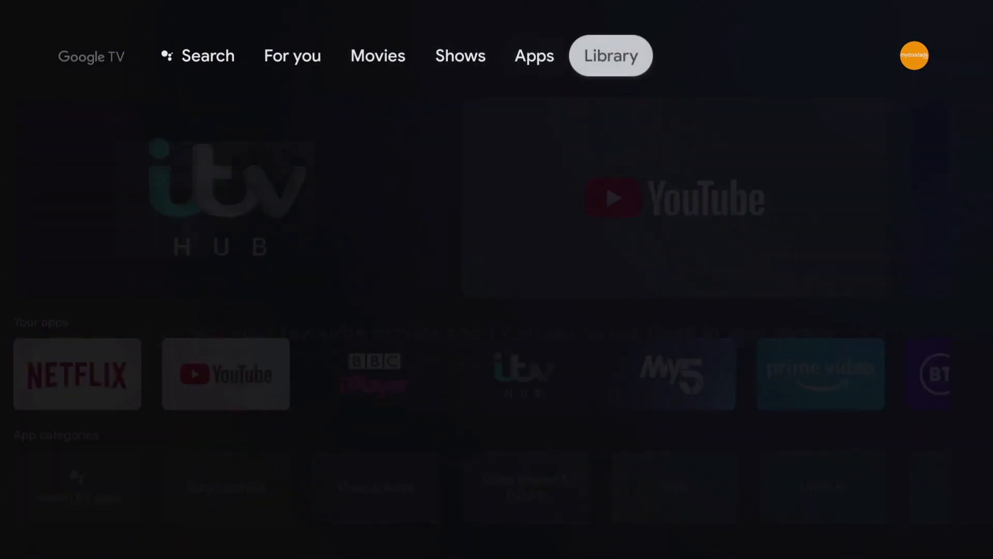
left_click(914, 55)
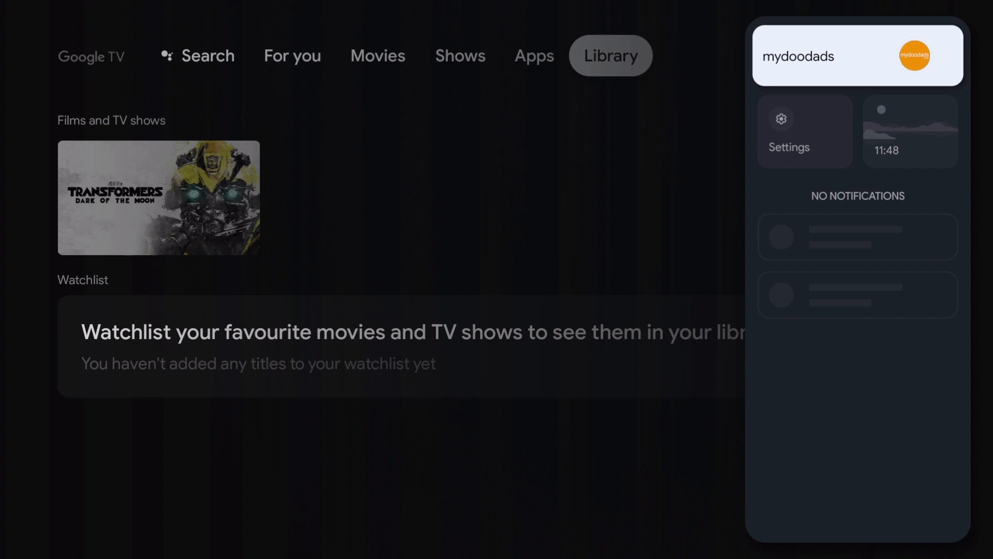
mouse_move(804, 132)
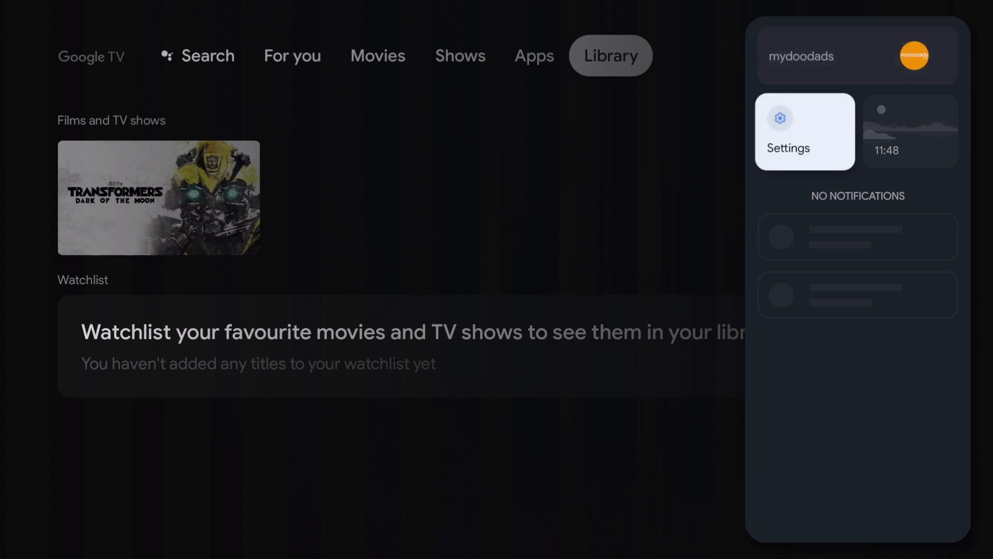
Open Settings and navigate through System to the About page.
left_click(805, 131)
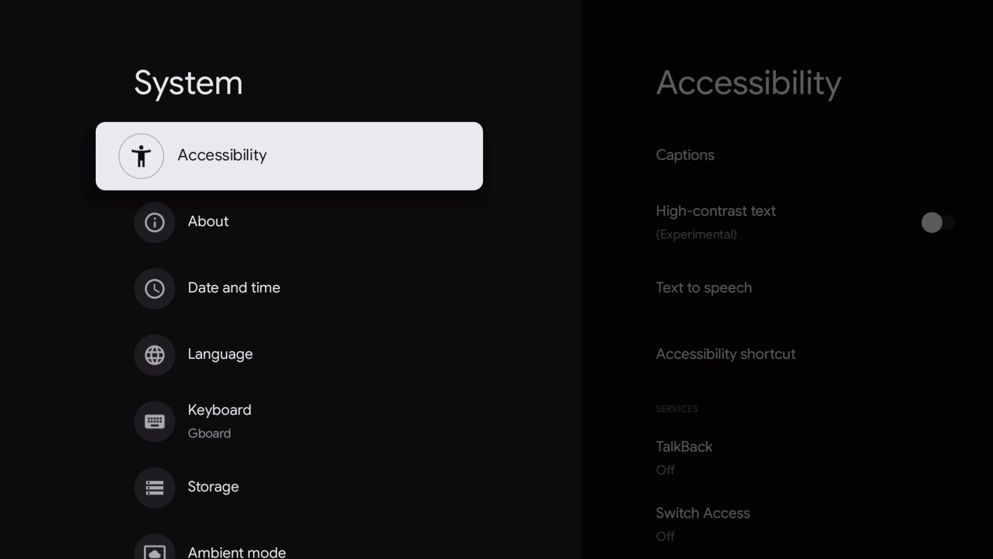
left_click(208, 221)
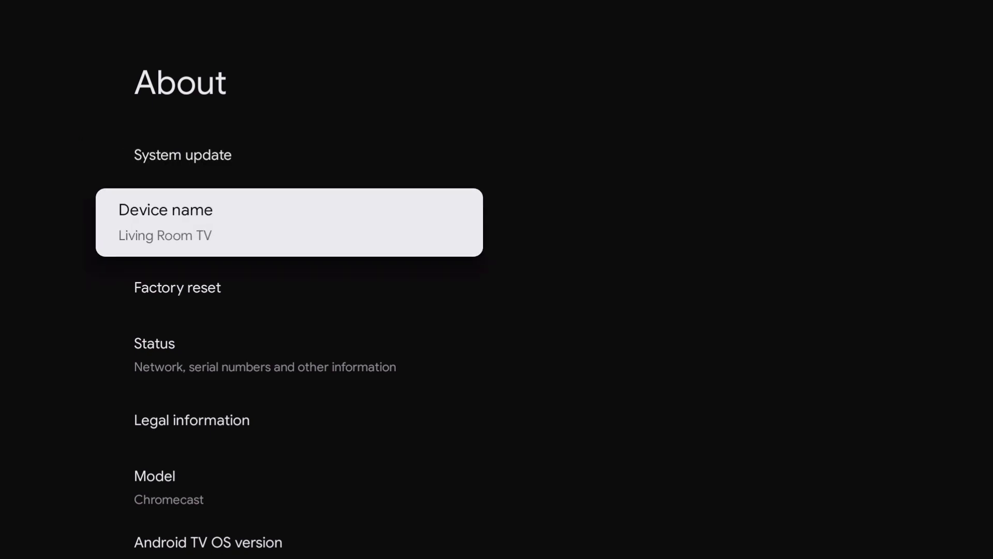
Move down in About to Factory reset and open its data-deletion warning.
key("down")
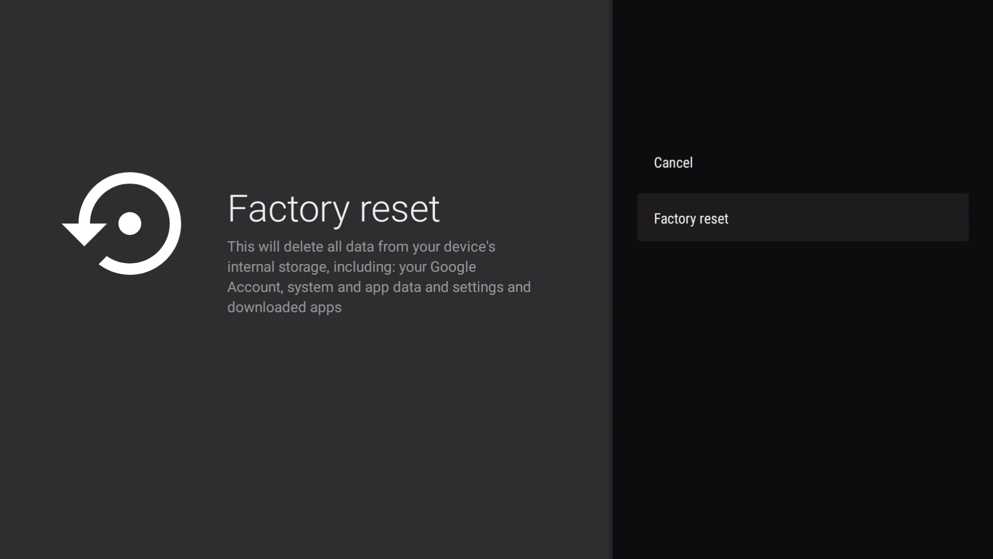
Confirm the factory reset and choose Delete everything to erase all data.
left_click(691, 218)
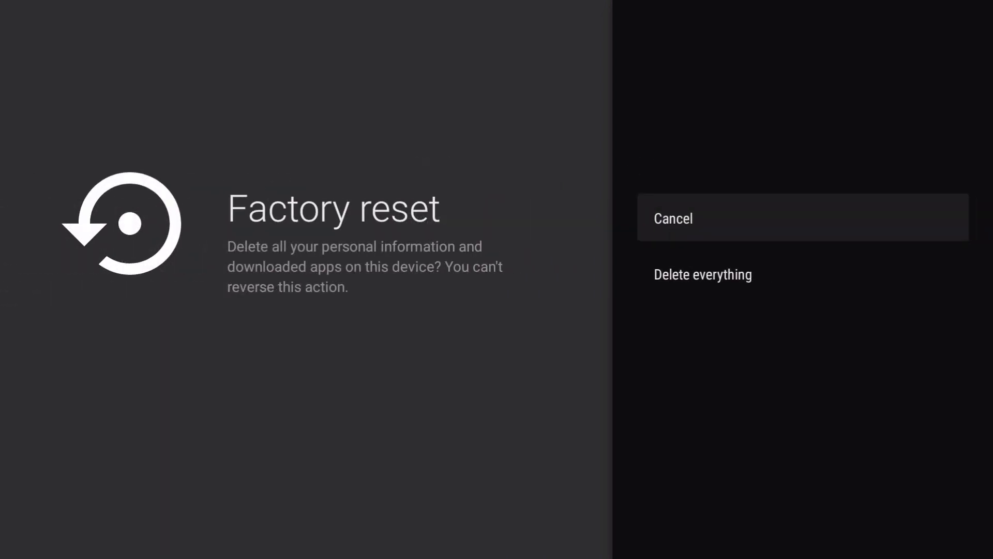
key("Down")
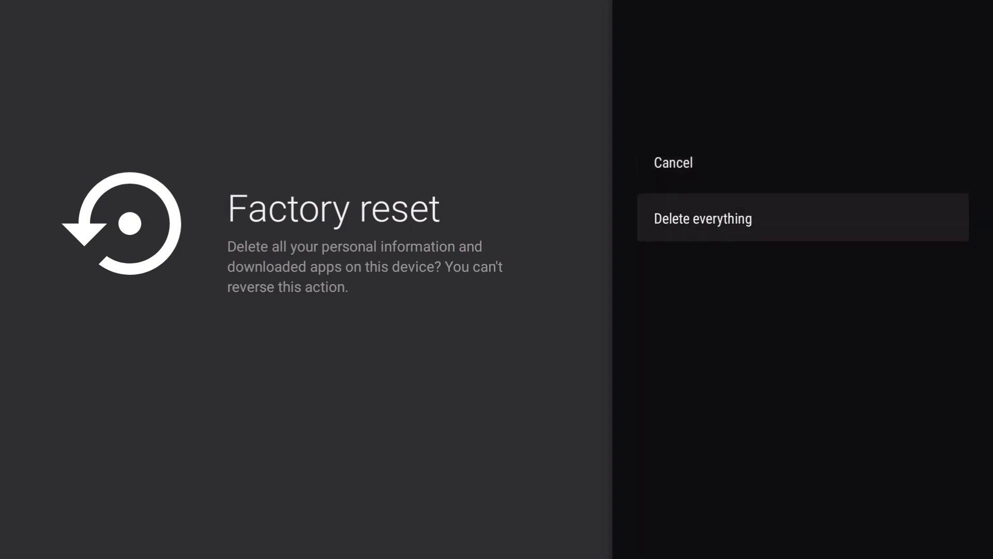
left_click(703, 218)
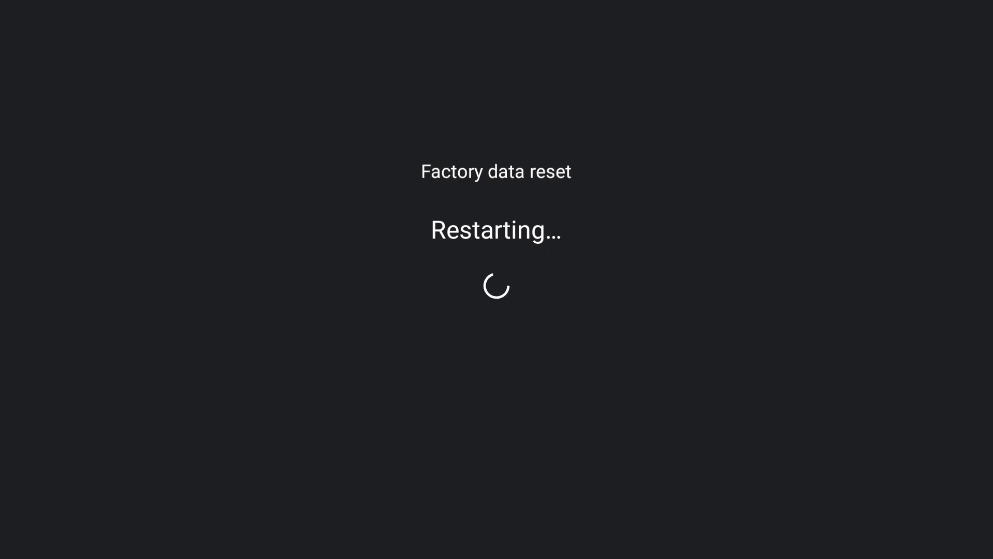